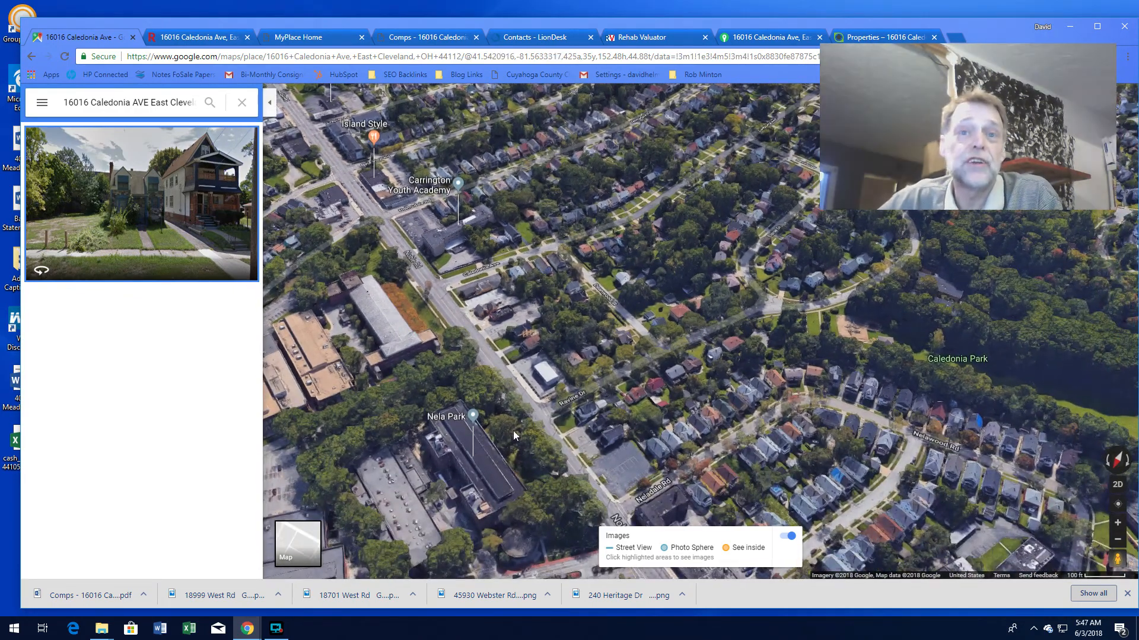
pyautogui.moveTo(544, 469)
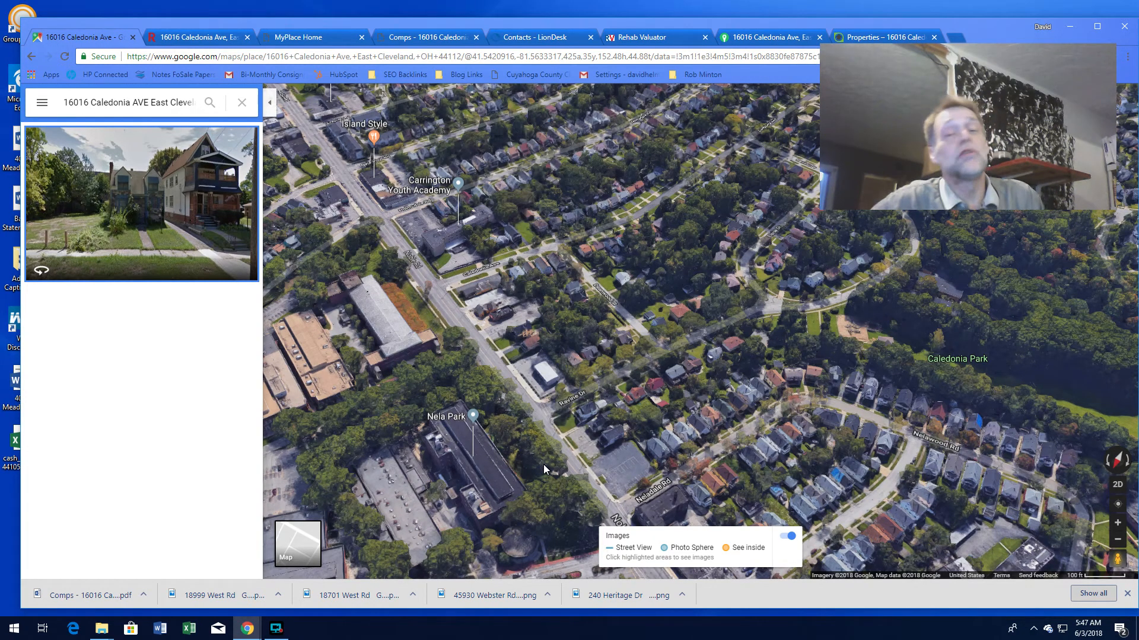
pyautogui.click(560, 469)
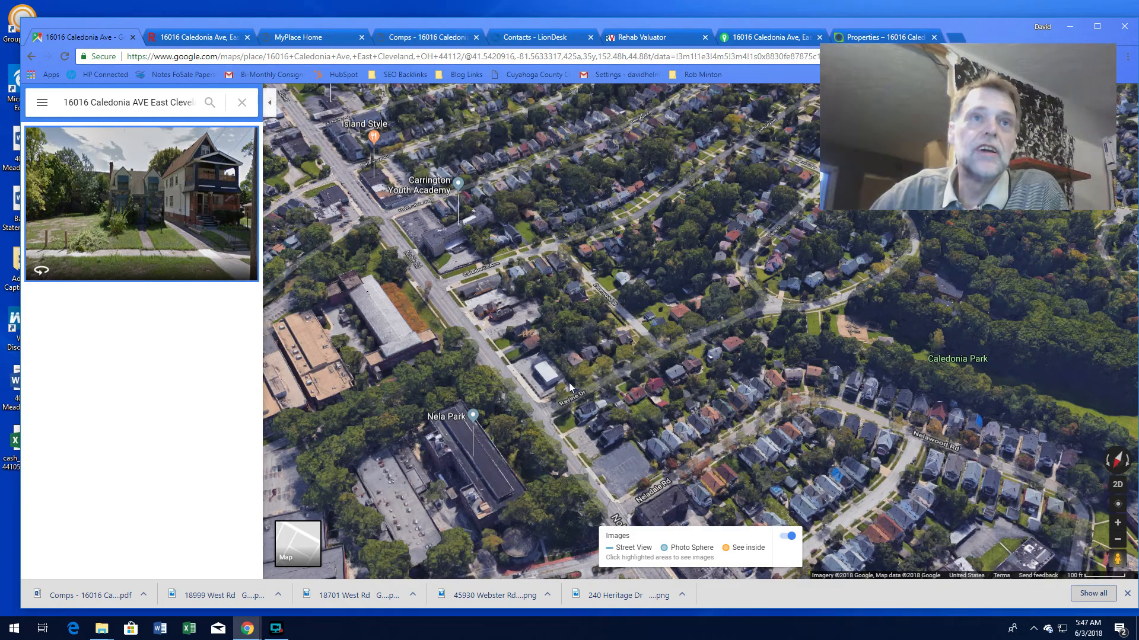
pyautogui.moveTo(411, 135)
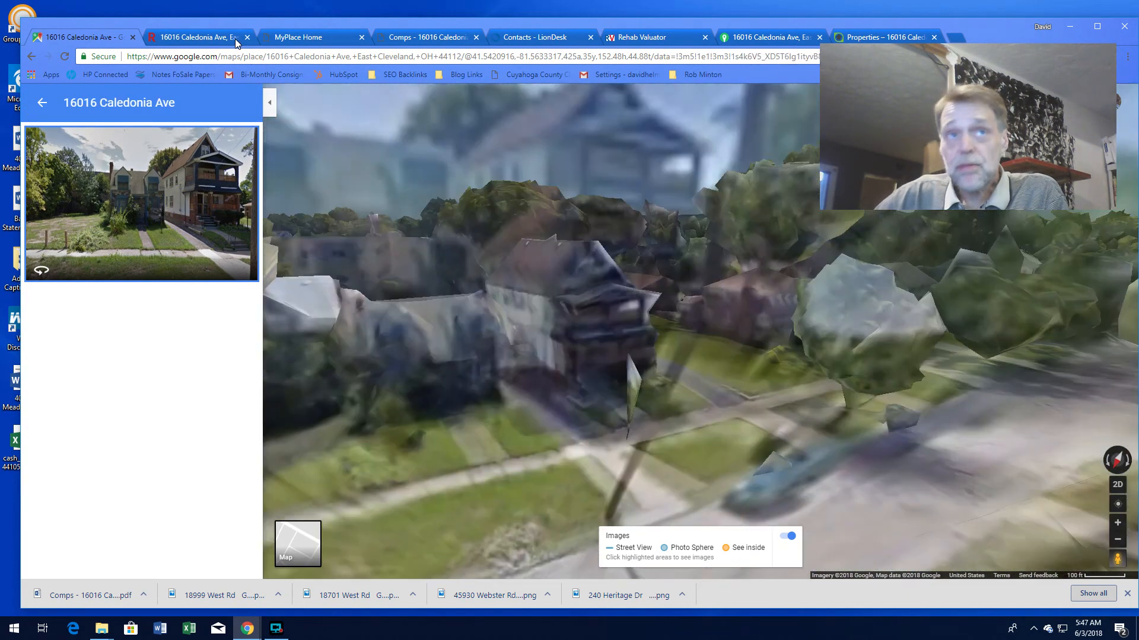
# - Bring up the comps PDF: five nearby sales averaging $33,760 at $25 per sq ft
pyautogui.click(427, 37)
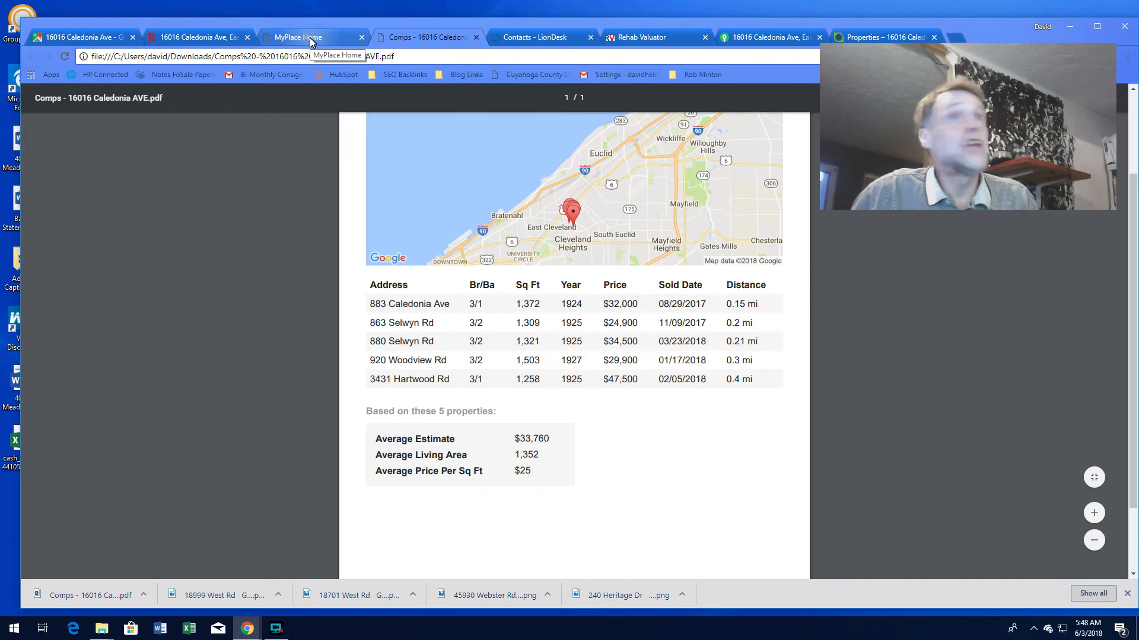
# - Scroll the MyPlace legacy tax detail: $11,201.29 due, delinquent 2014–2016 taxes and penalties
pyautogui.click(313, 37)
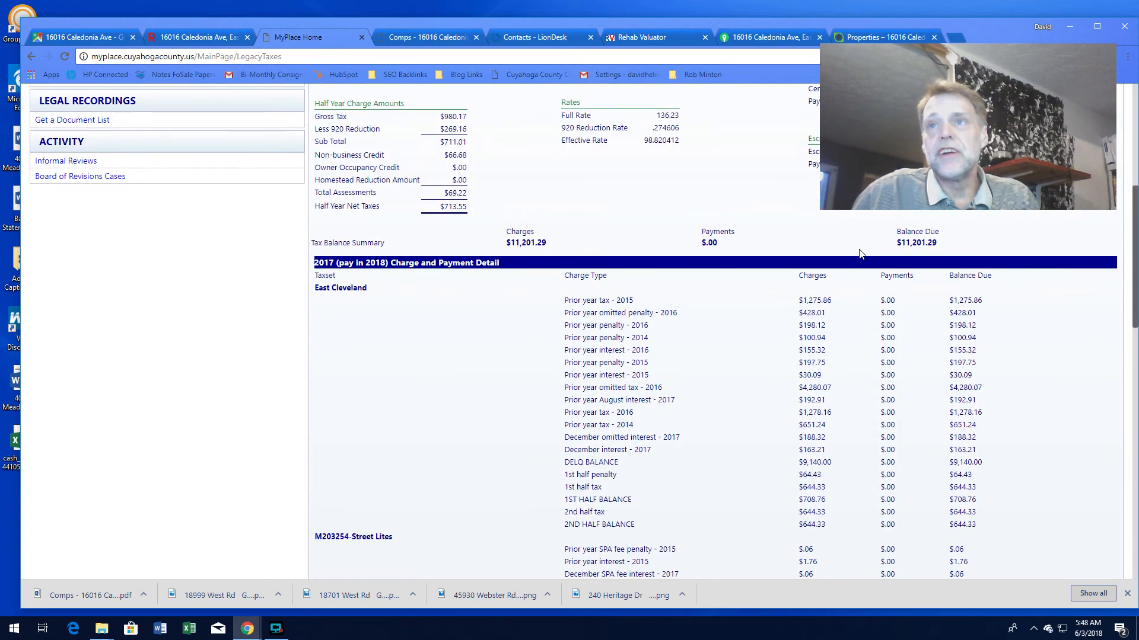
pyautogui.scroll(3)
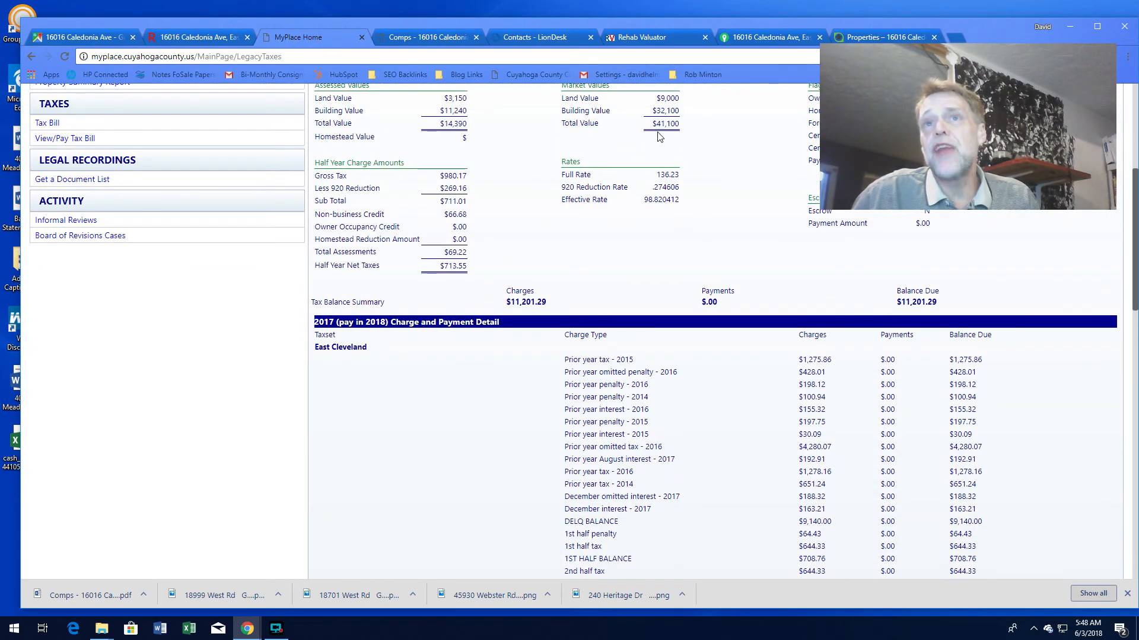
pyautogui.moveTo(681, 135)
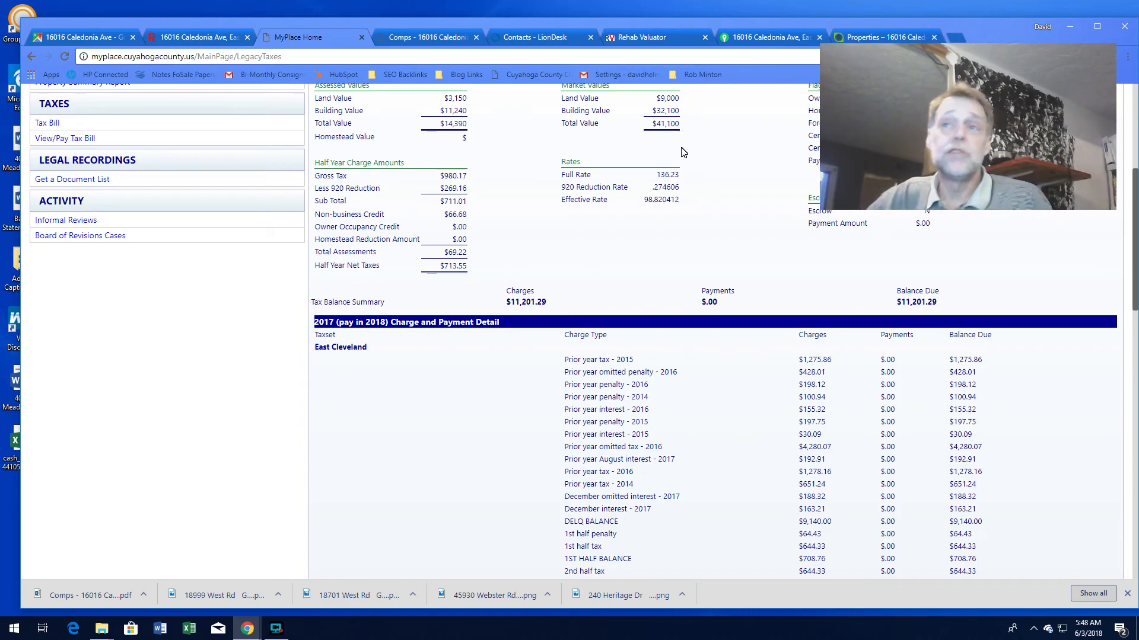
pyautogui.moveTo(821, 259)
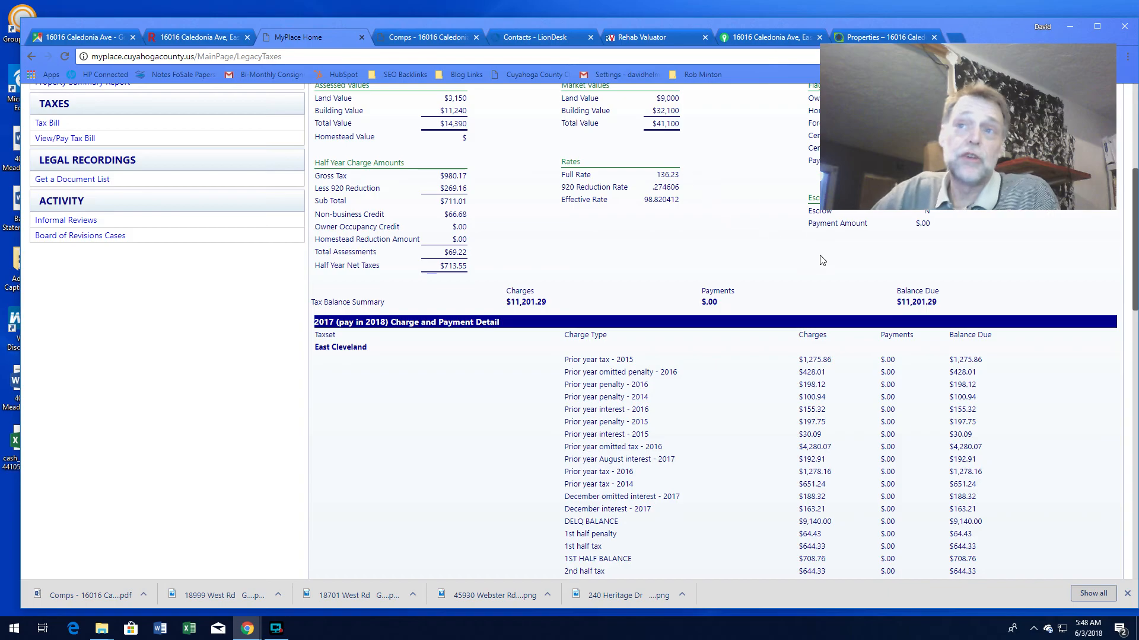
pyautogui.moveTo(849, 327)
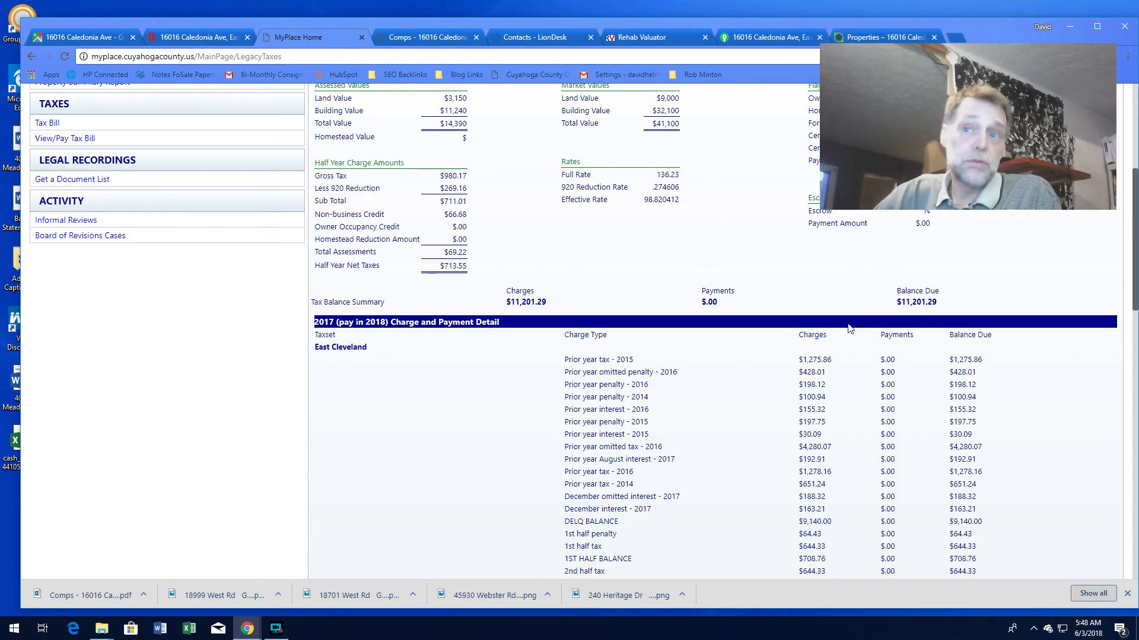
pyautogui.moveTo(795, 336)
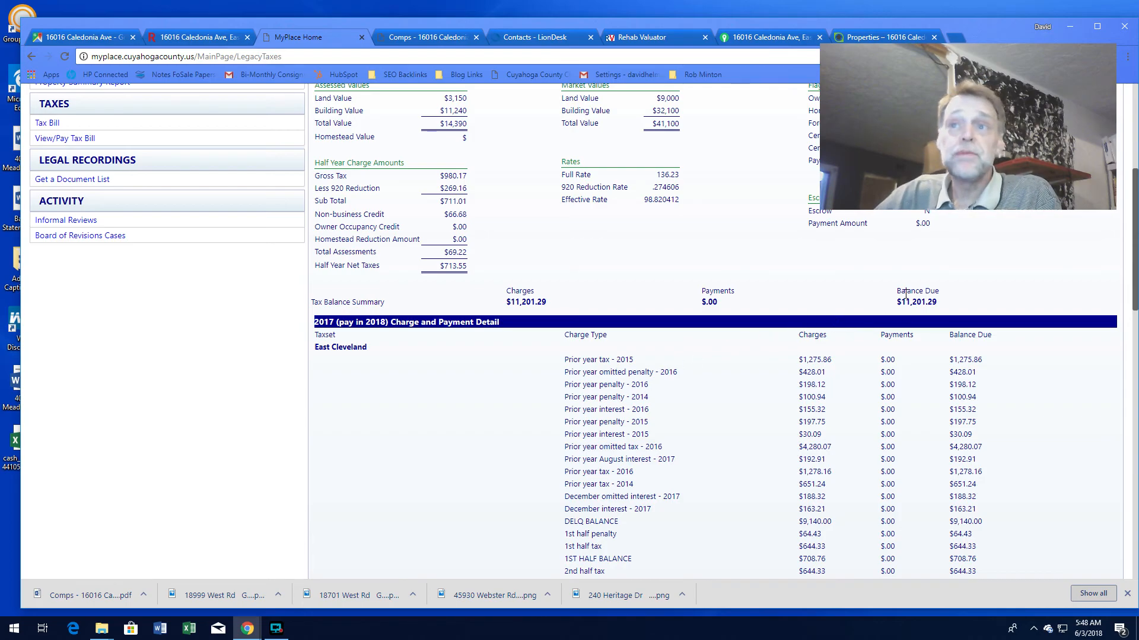
pyautogui.scroll(-3)
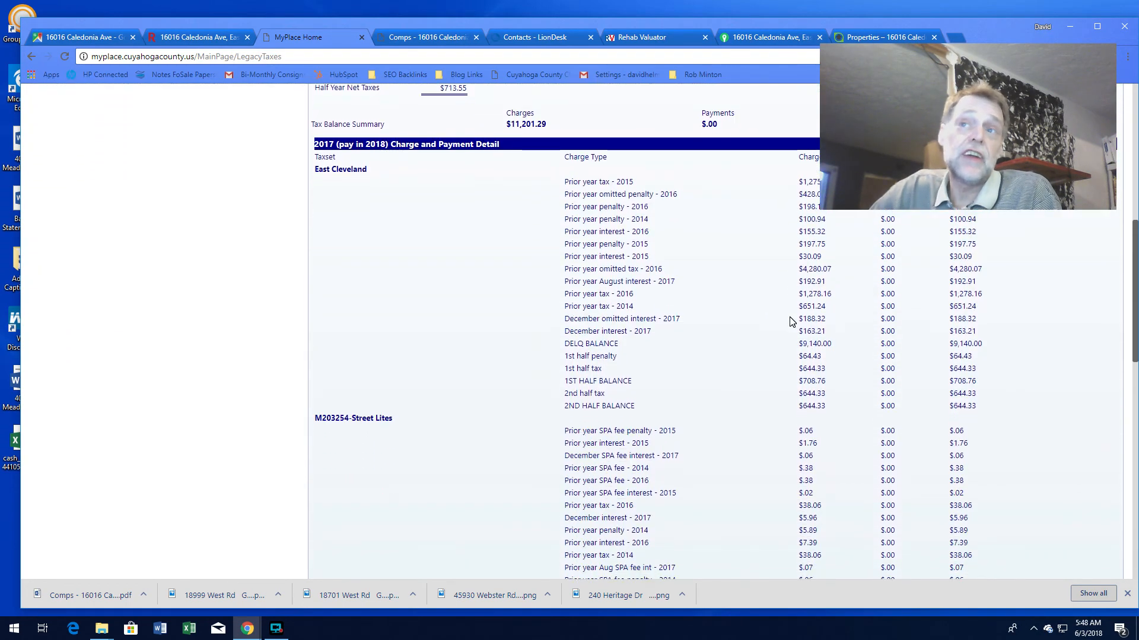
pyautogui.moveTo(763, 342)
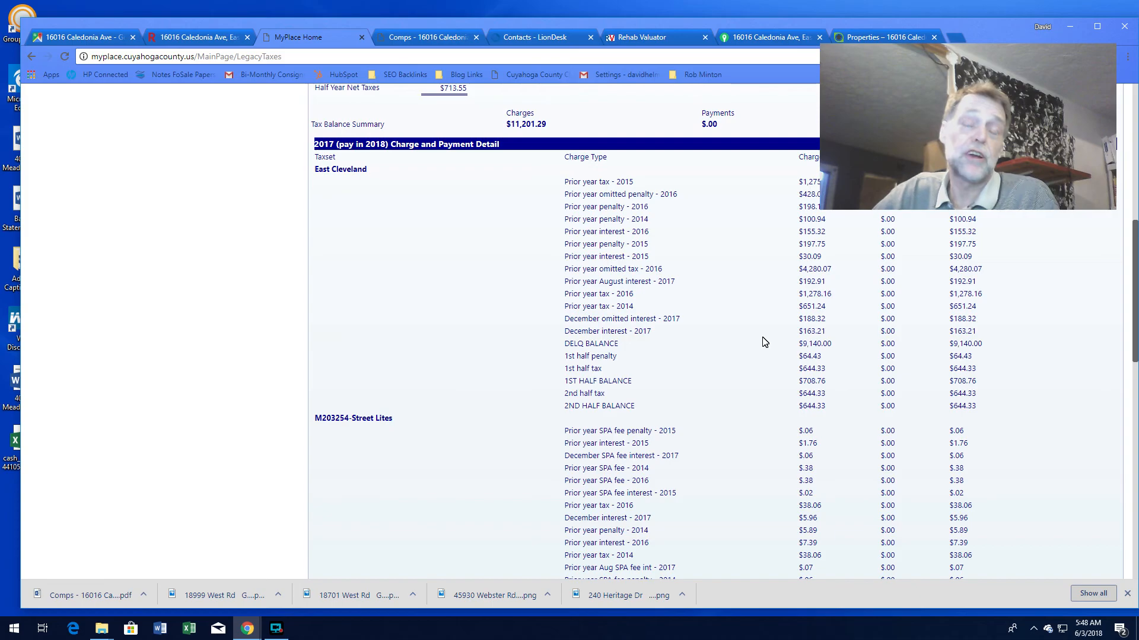
pyautogui.moveTo(760, 349)
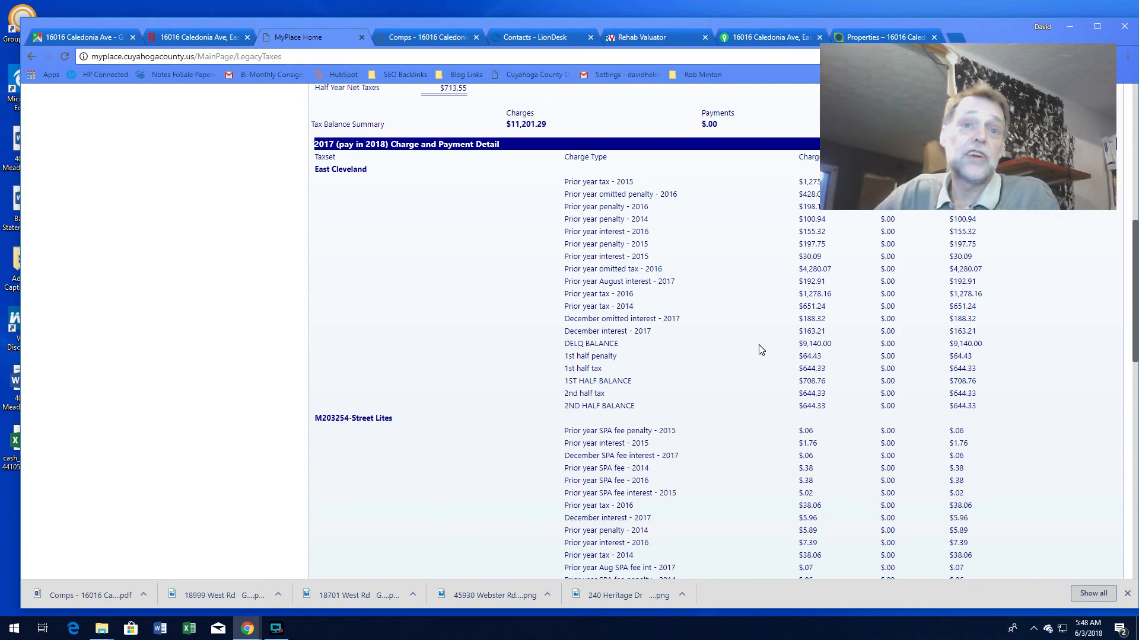
pyautogui.scroll(-3)
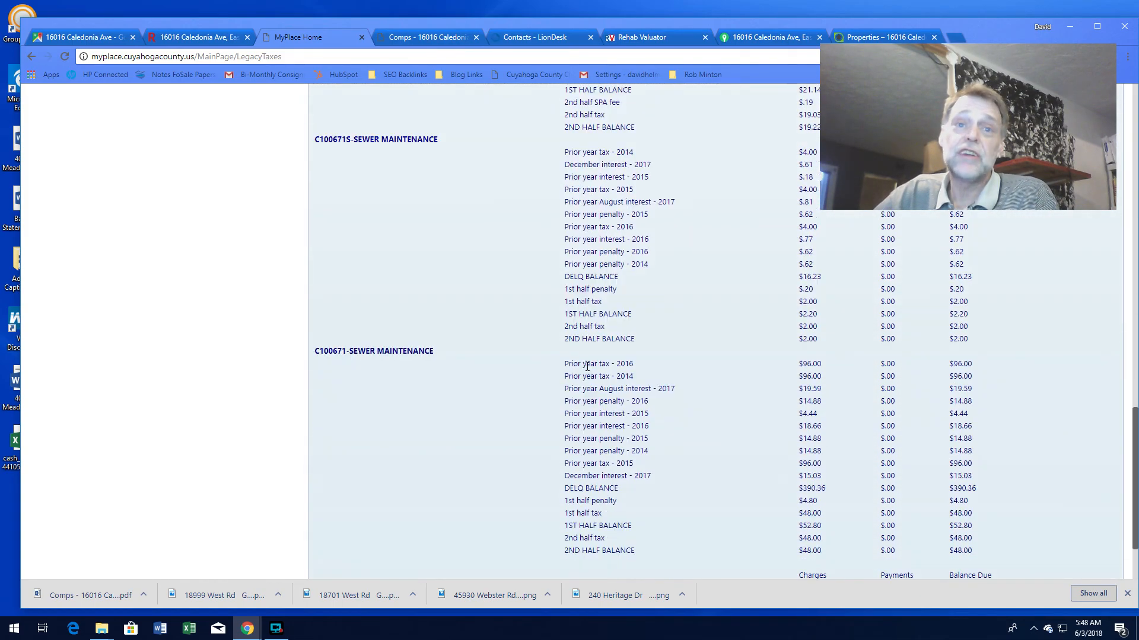
pyautogui.scroll(3)
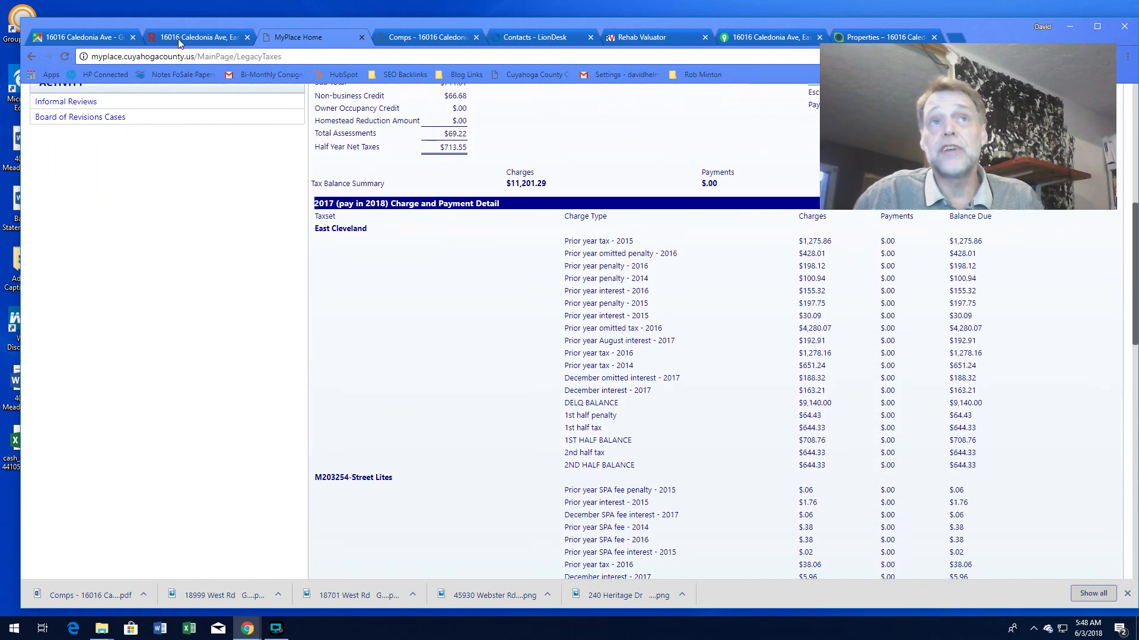
# - Review Redfin public facts ($14,390 taxable value, 3 beds, $1,427 2017 tax), then return to Maps
pyautogui.click(197, 37)
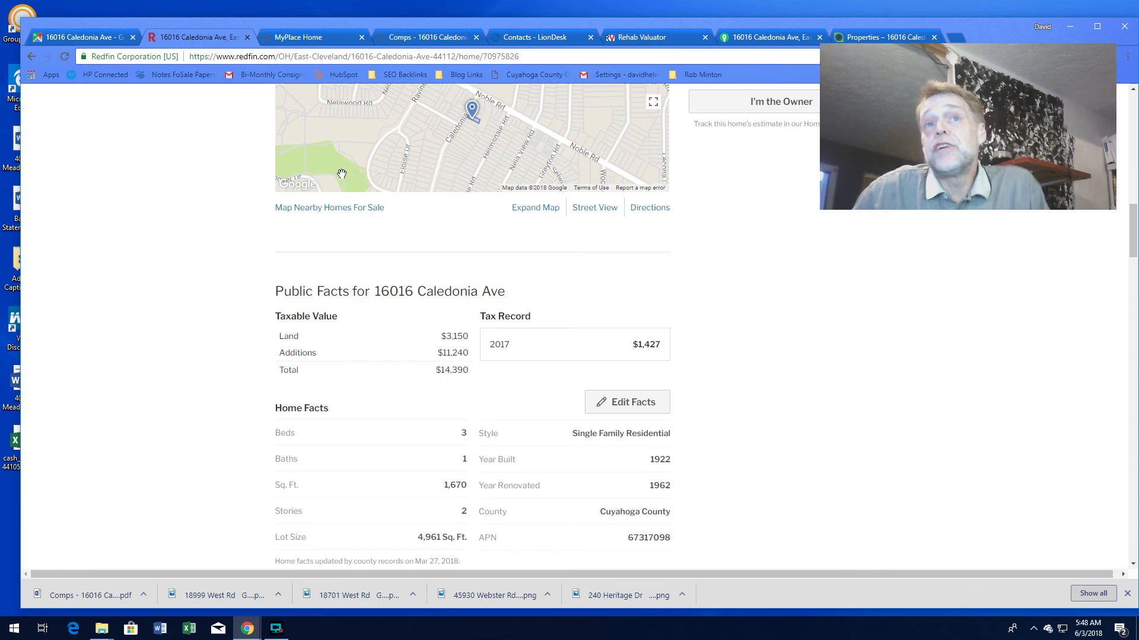
pyautogui.scroll(-3)
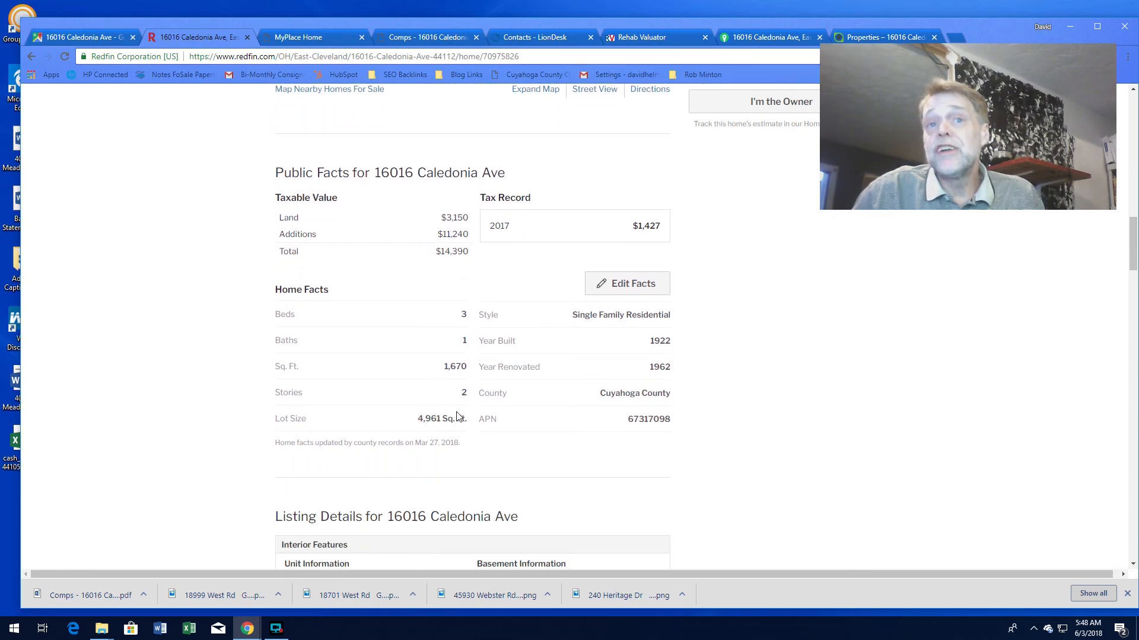
pyautogui.moveTo(446, 430)
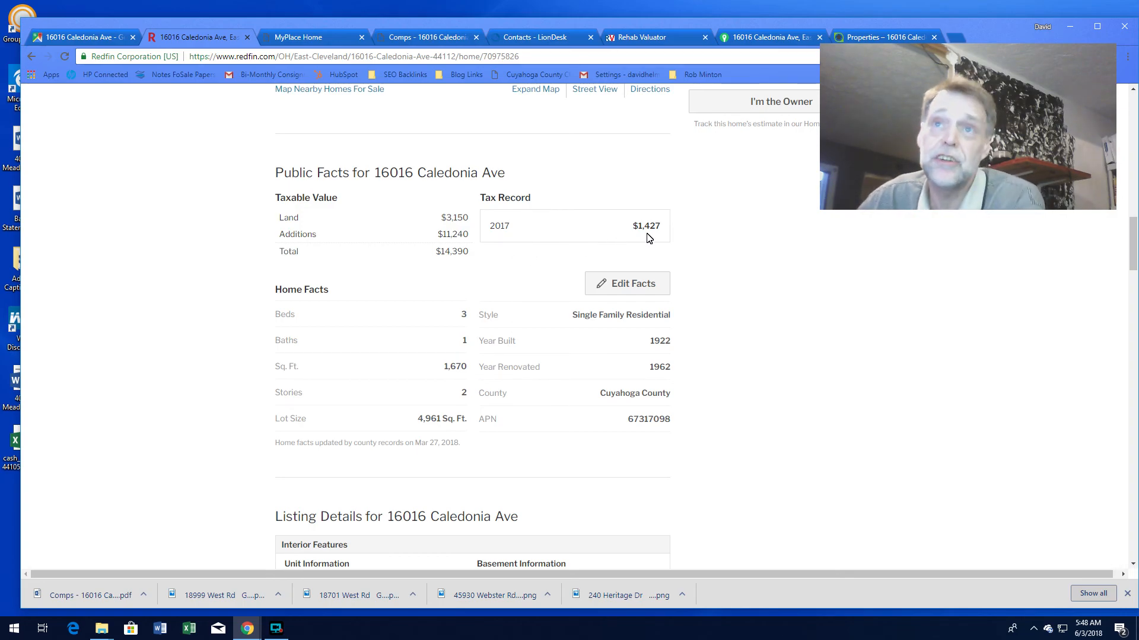
pyautogui.moveTo(563, 253)
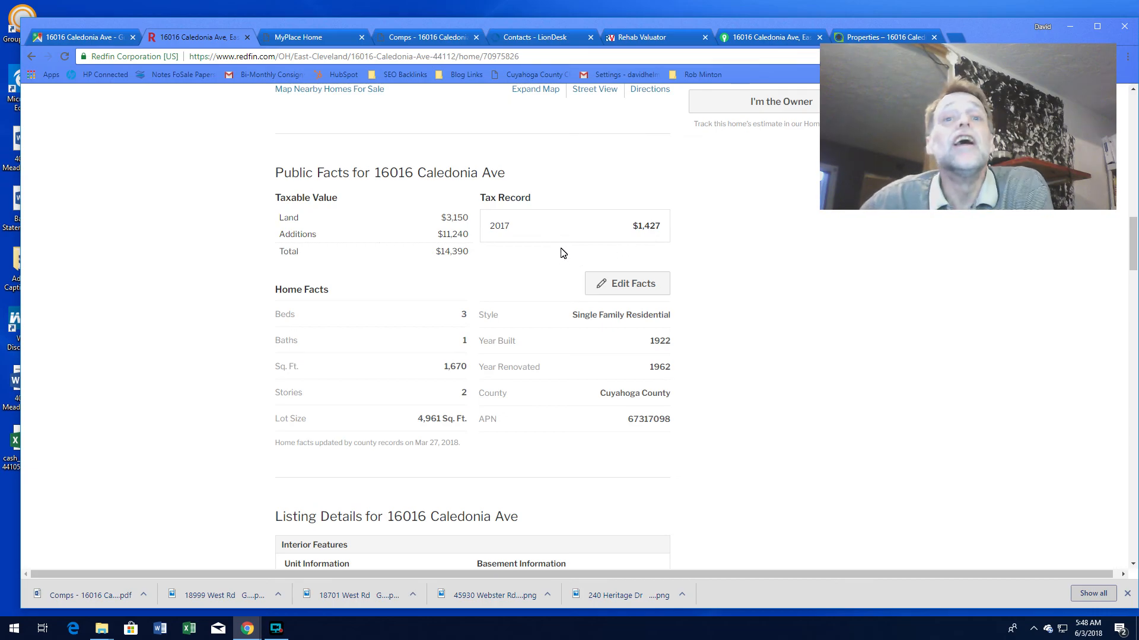
pyautogui.scroll(-3)
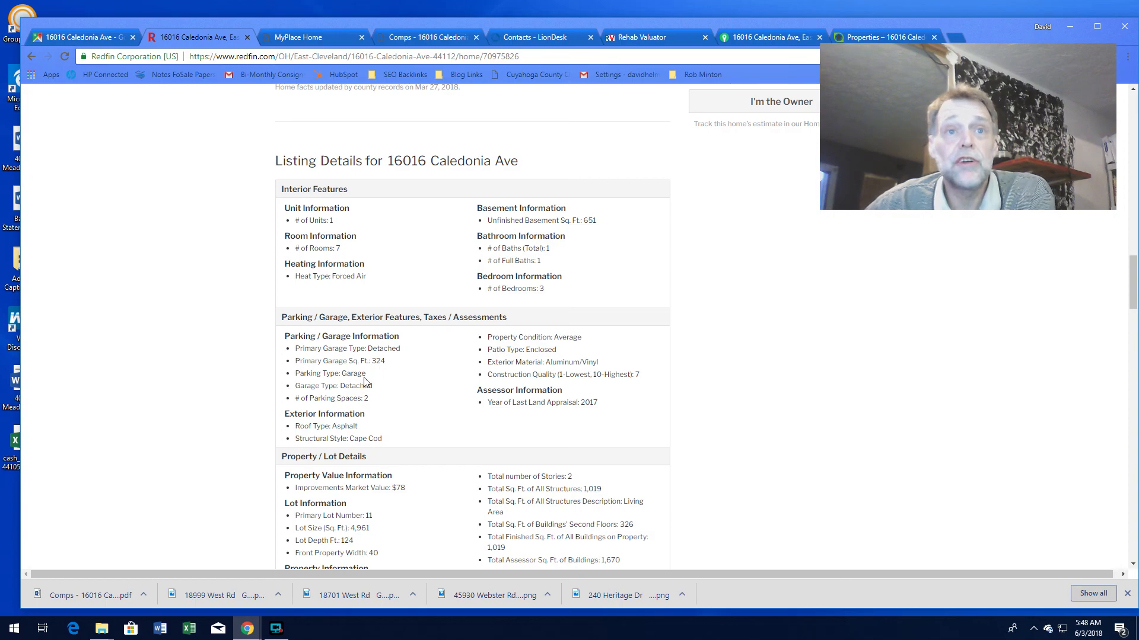
pyautogui.scroll(3)
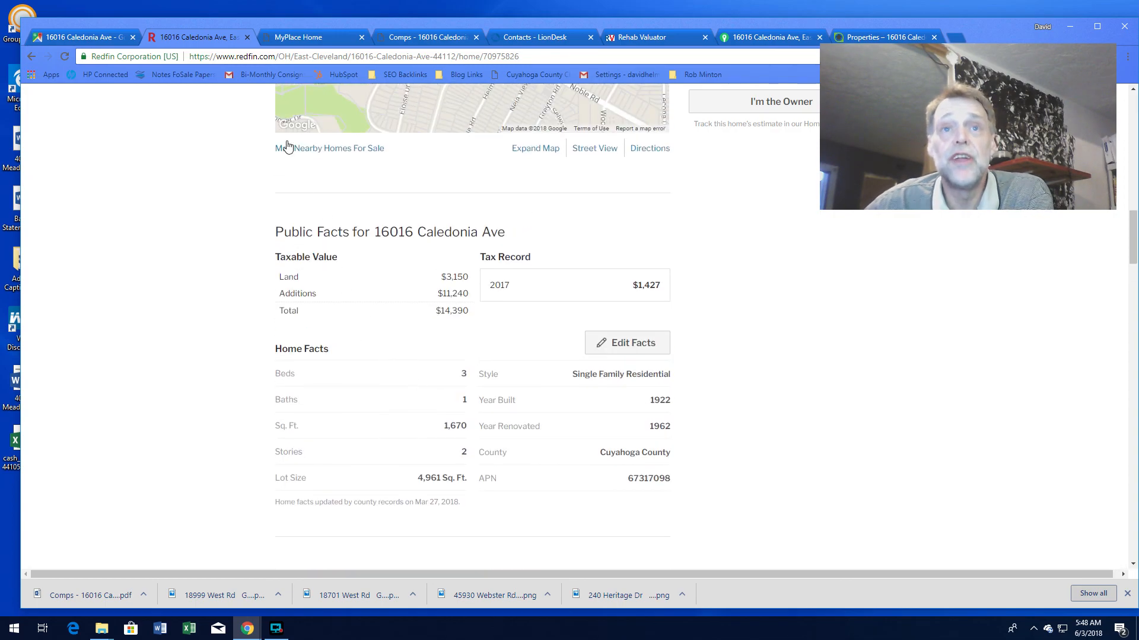
pyautogui.click(427, 37)
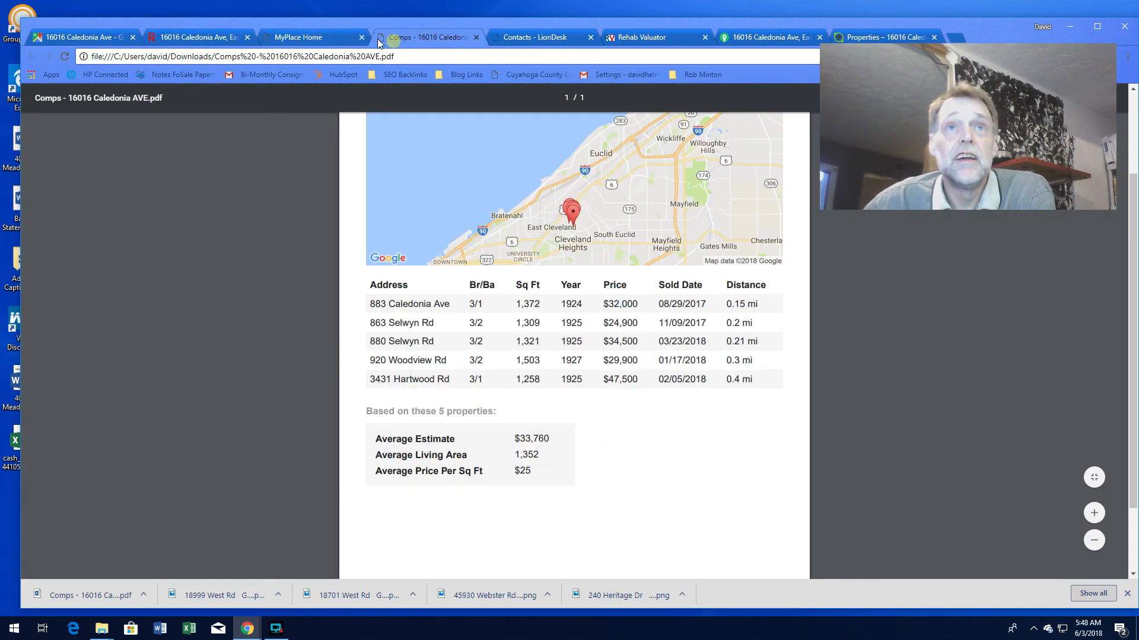
pyautogui.click(80, 37)
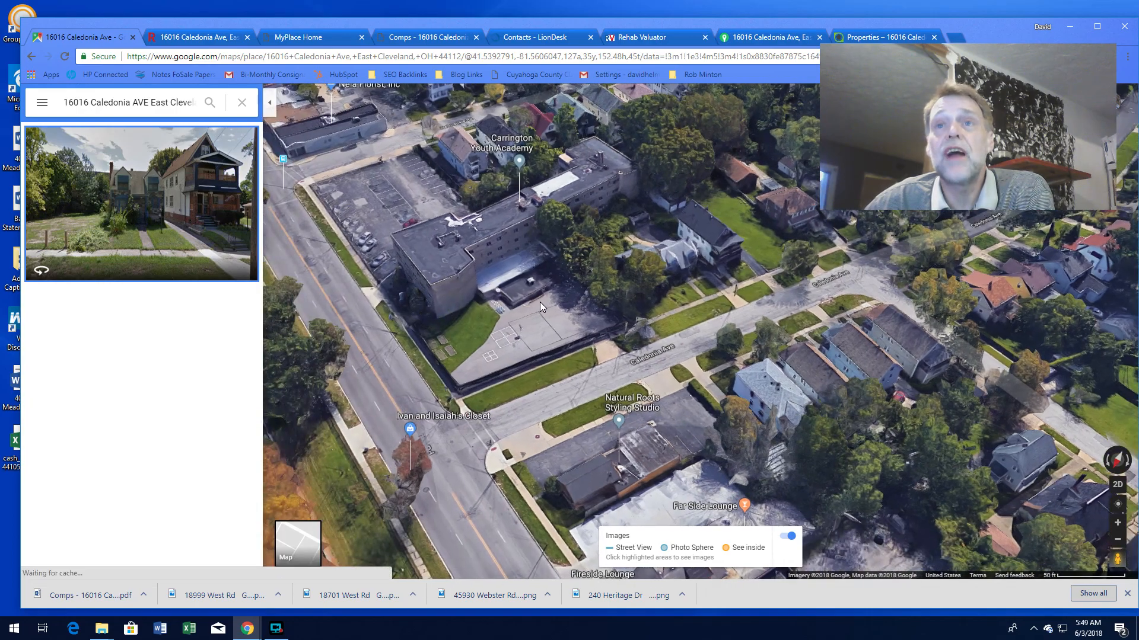
# - Zoom the 3D aerial map out to the wider neighbourhood around Caledonia Ave
pyautogui.scroll(-3)
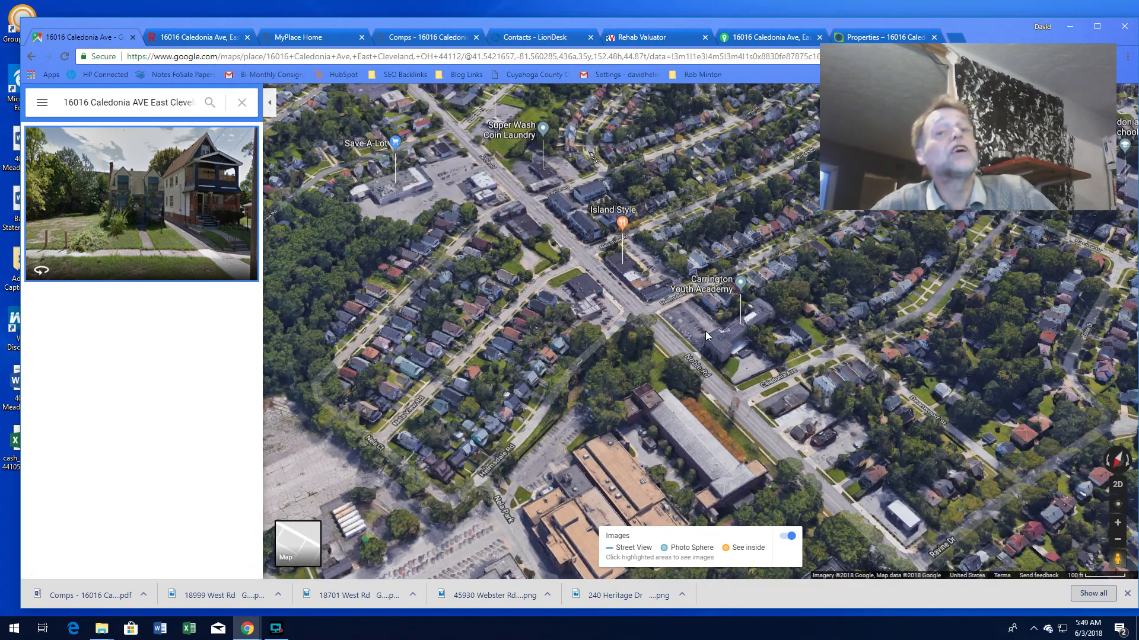
pyautogui.moveTo(699, 354)
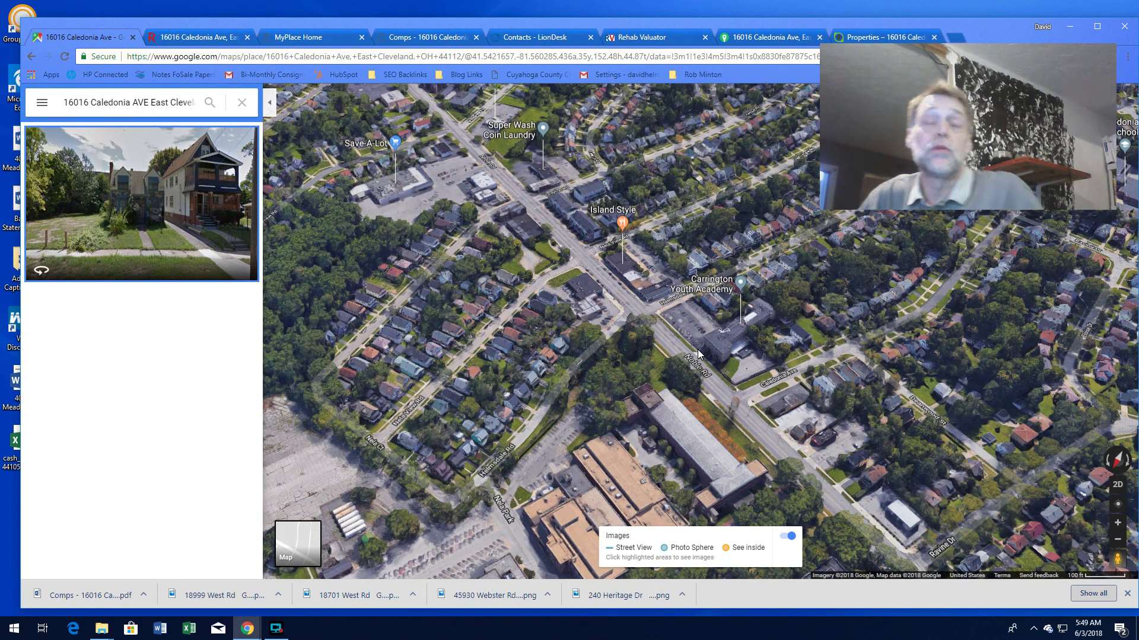
pyautogui.moveTo(690, 356)
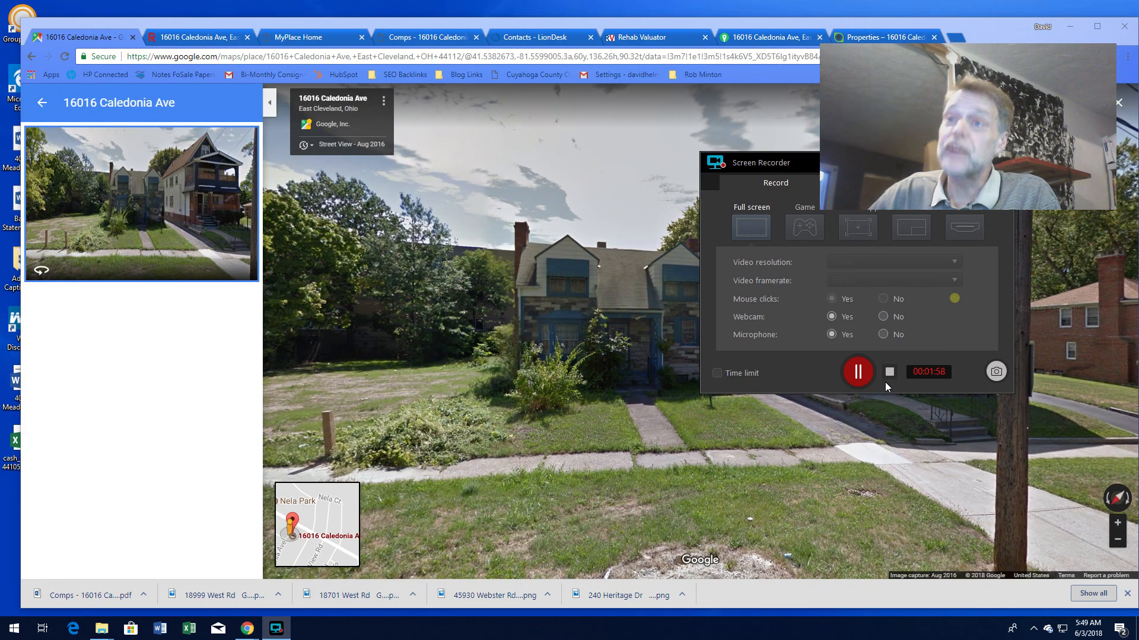
pyautogui.moveTo(890, 372)
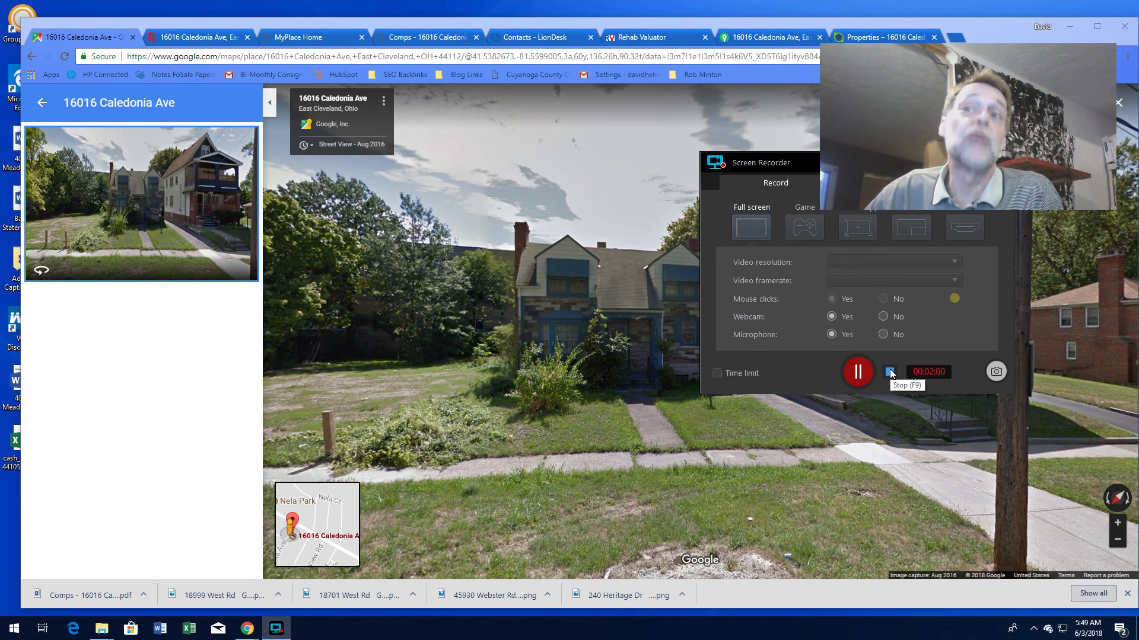